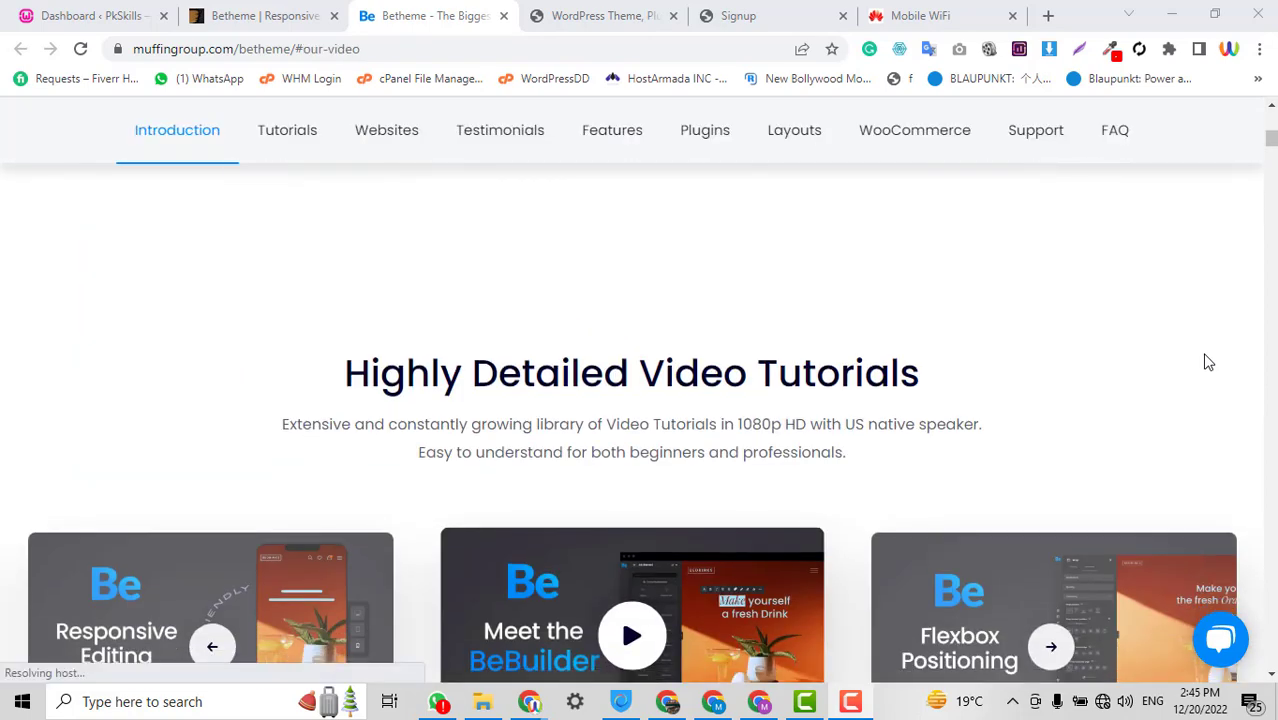
Scroll the Betheme homepage and jump to the Websites section of pre-built demos
{"action": "scroll", "scroll_direction": "down", "scroll_amount": 3}
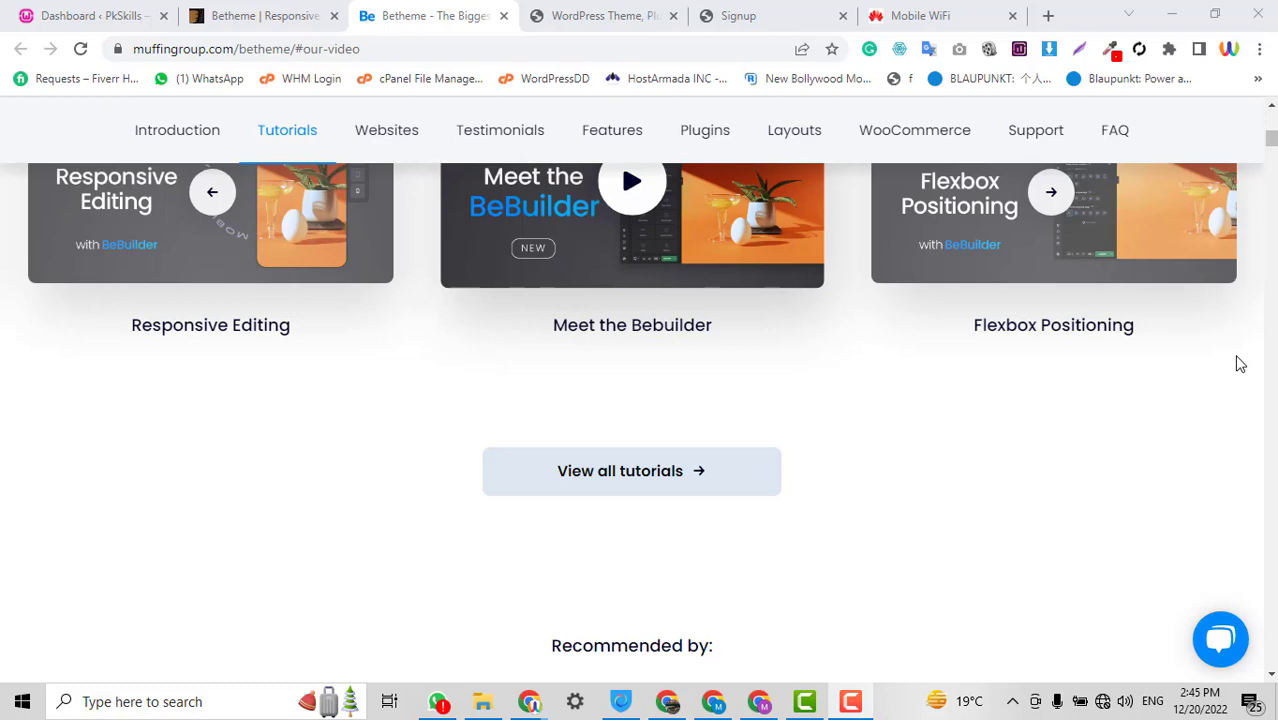
{"action": "scroll", "scroll_direction": "down", "scroll_amount": 3}
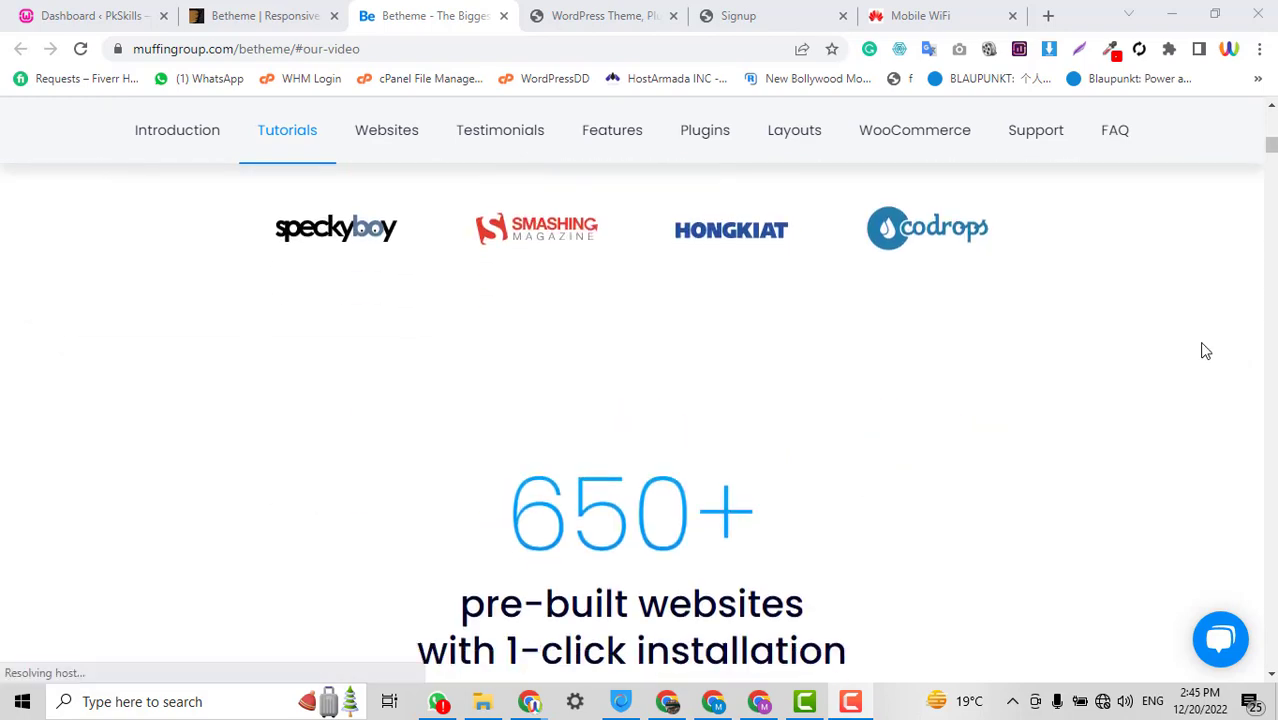
{"action": "left_click", "coordinate": [386, 130]}
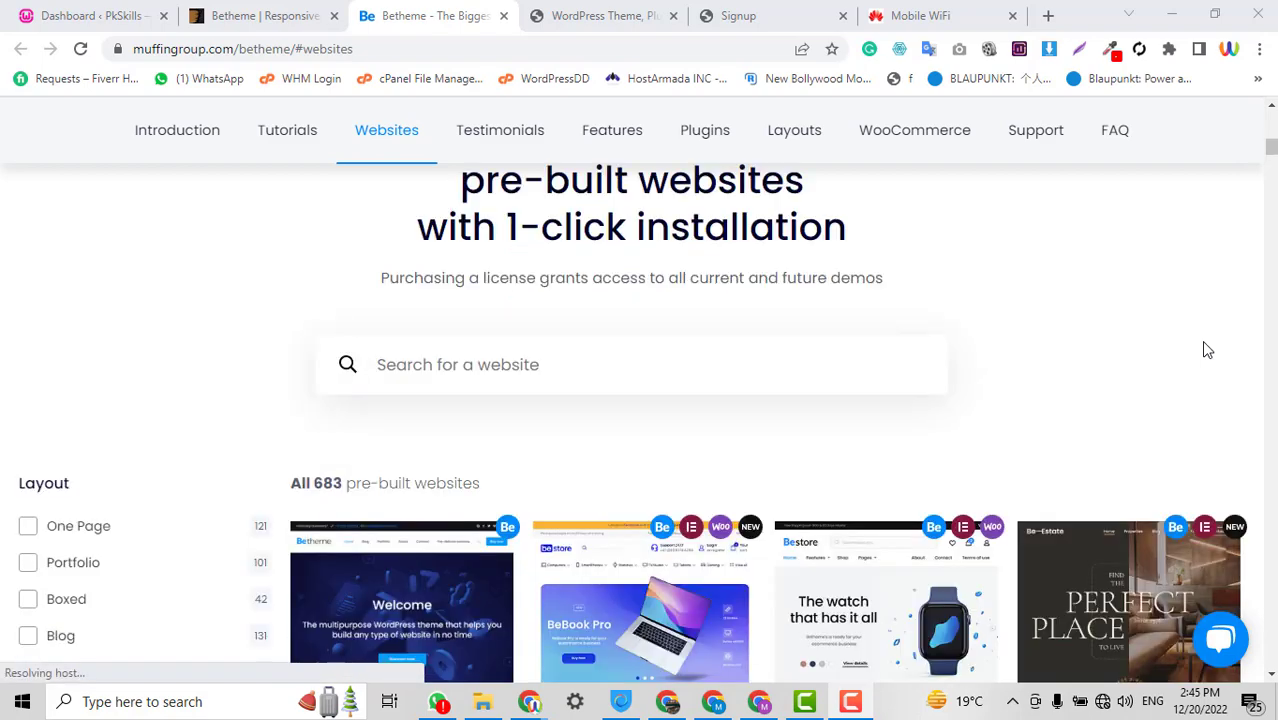
Browse down through the grid of pre-built demo websites
{"action": "scroll", "scroll_direction": "down", "scroll_amount": 3}
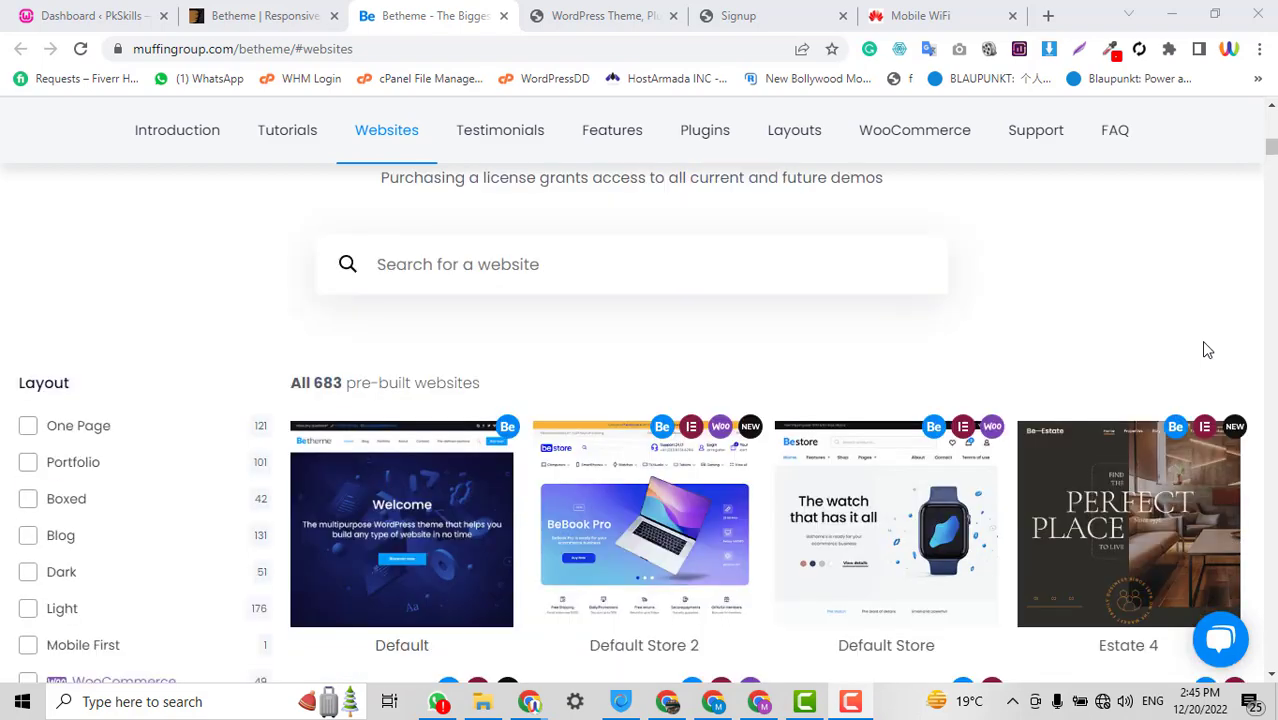
{"action": "scroll", "scroll_direction": "down", "scroll_amount": 3}
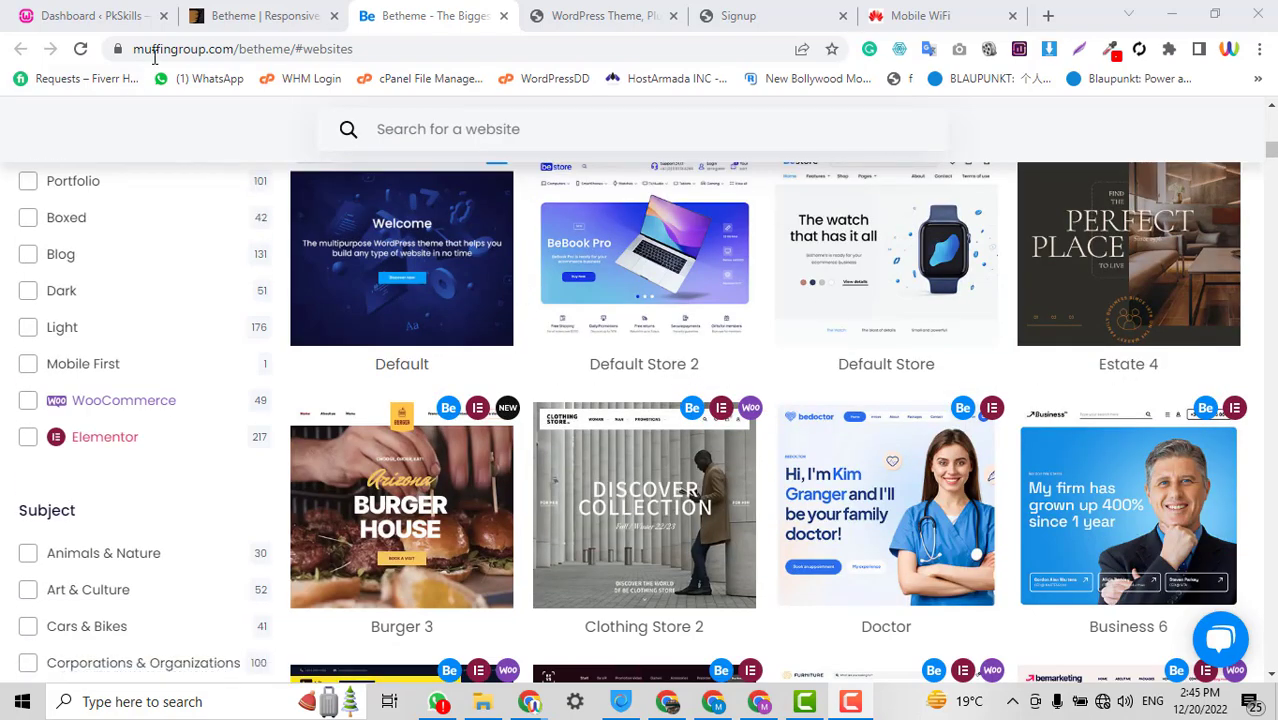
{"action": "scroll", "scroll_direction": "down", "scroll_amount": 3}
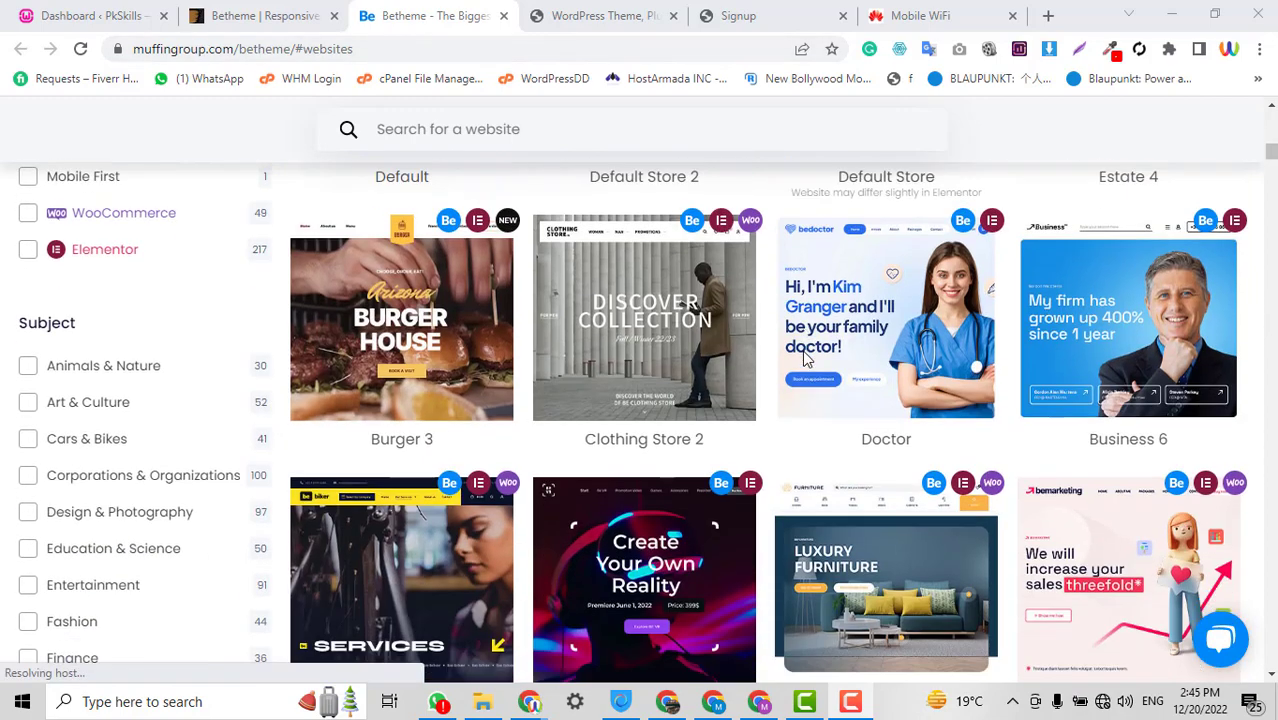
{"action": "scroll", "scroll_direction": "down", "scroll_amount": 3}
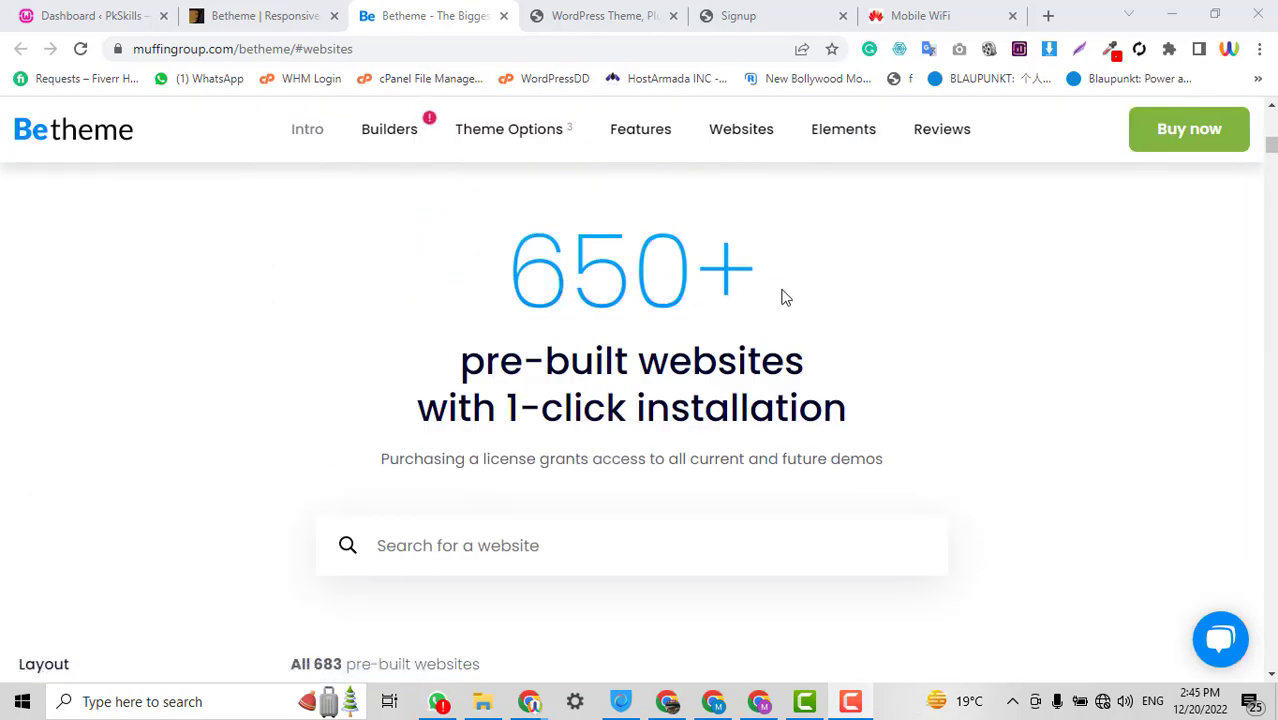
{"action": "scroll", "scroll_direction": "down", "scroll_amount": 3}
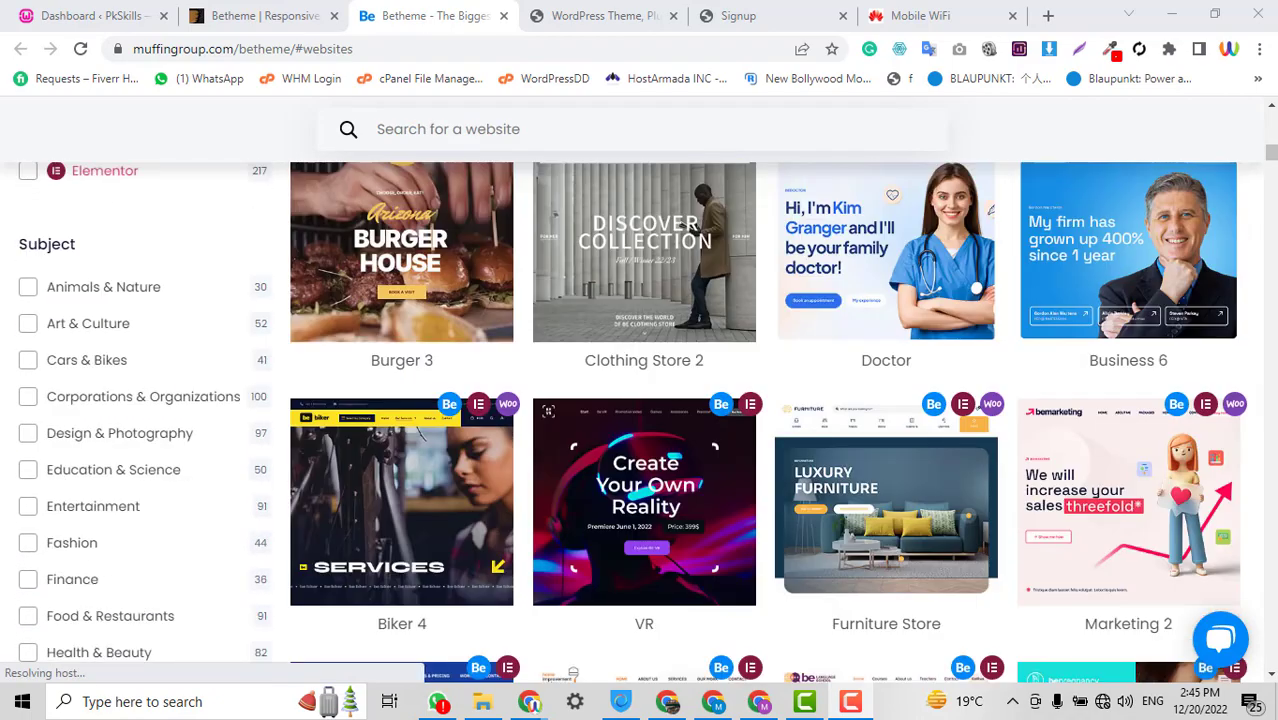
{"action": "scroll", "scroll_direction": "down", "scroll_amount": 3}
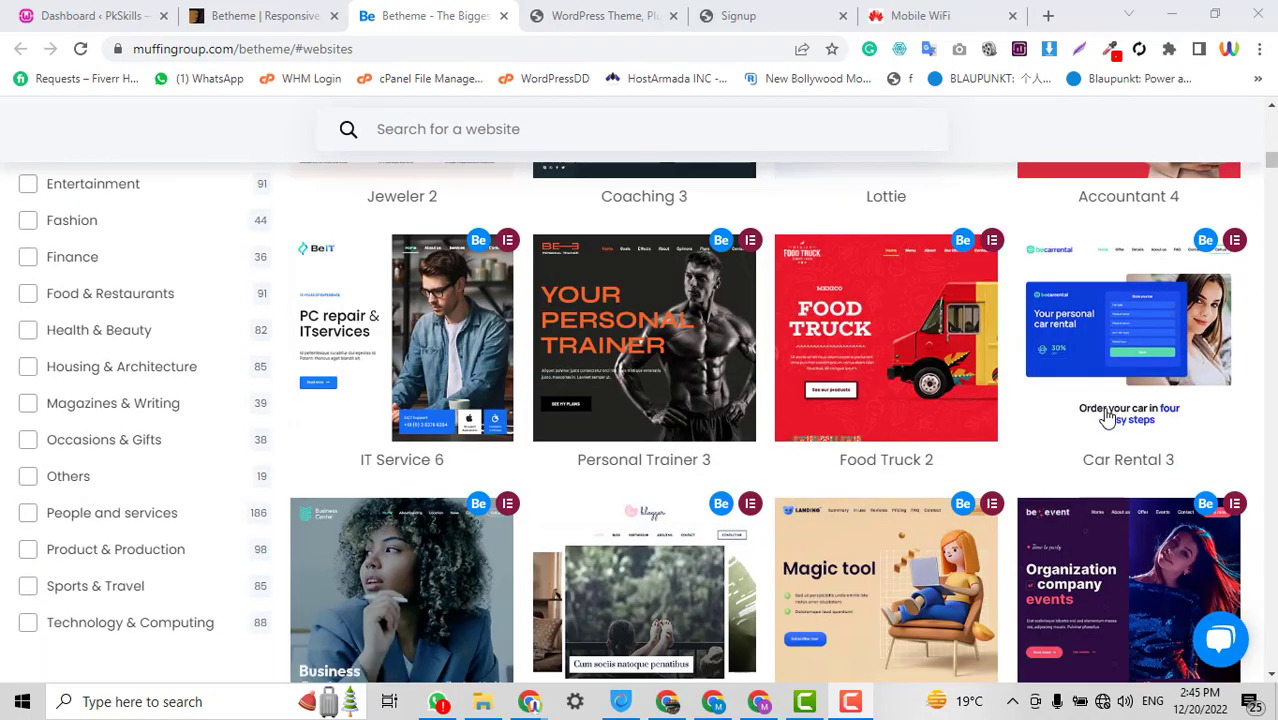
{"action": "scroll", "scroll_direction": "down", "scroll_amount": 3}
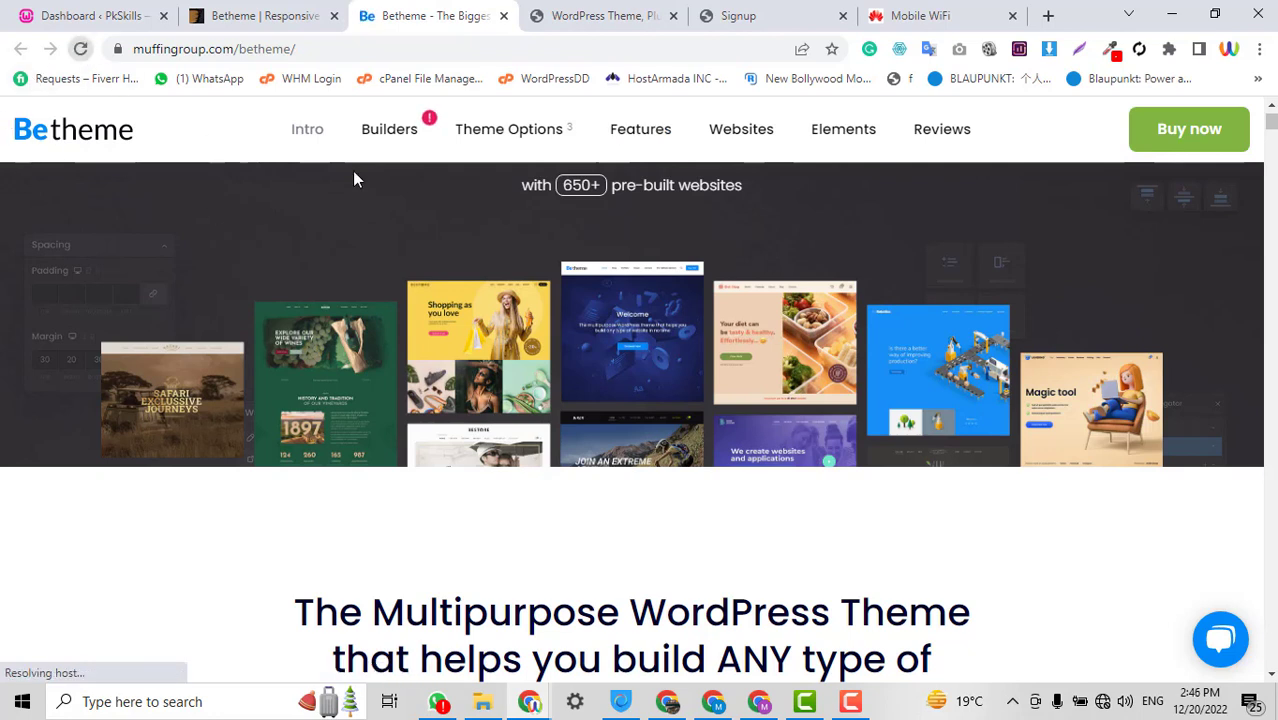
{"action": "mouse_move", "coordinate": [492, 213]}
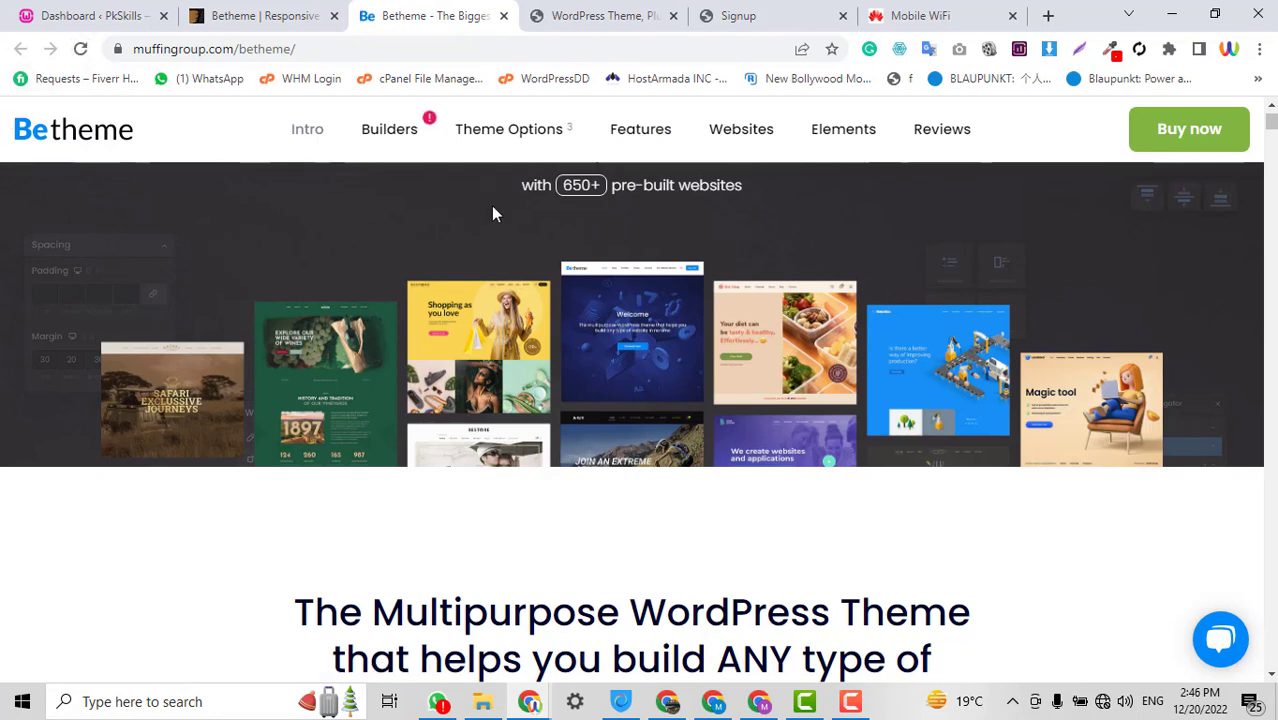
{"action": "mouse_move", "coordinate": [501, 213]}
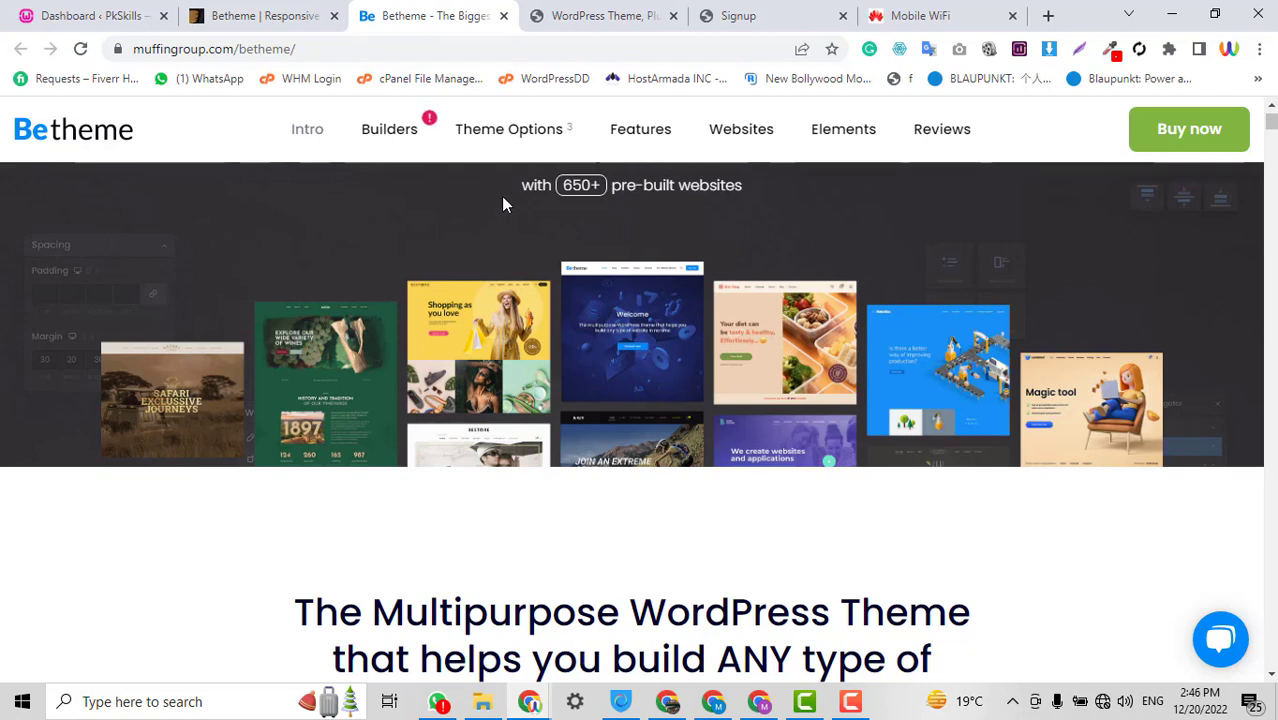
Review the homepage intro and About section, then open the Websites page listing 683 demos
{"action": "scroll", "scroll_direction": "down", "scroll_amount": 3}
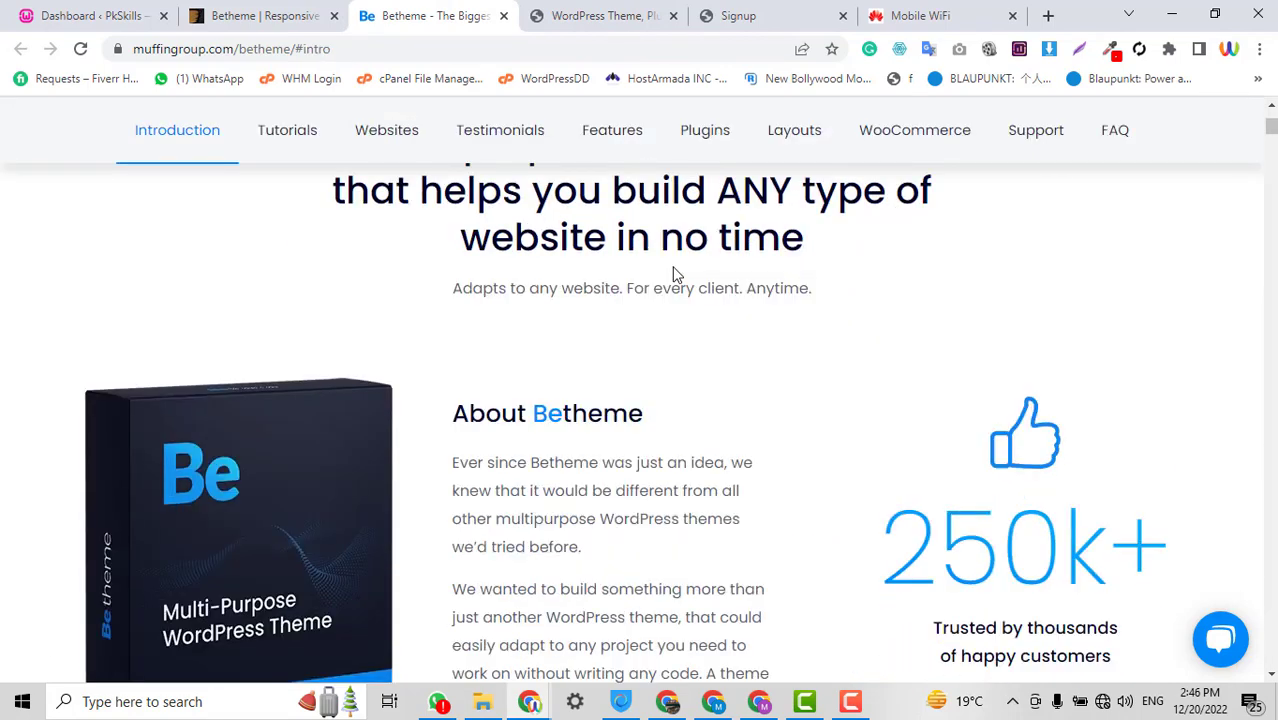
{"action": "scroll", "scroll_direction": "down", "scroll_amount": 3}
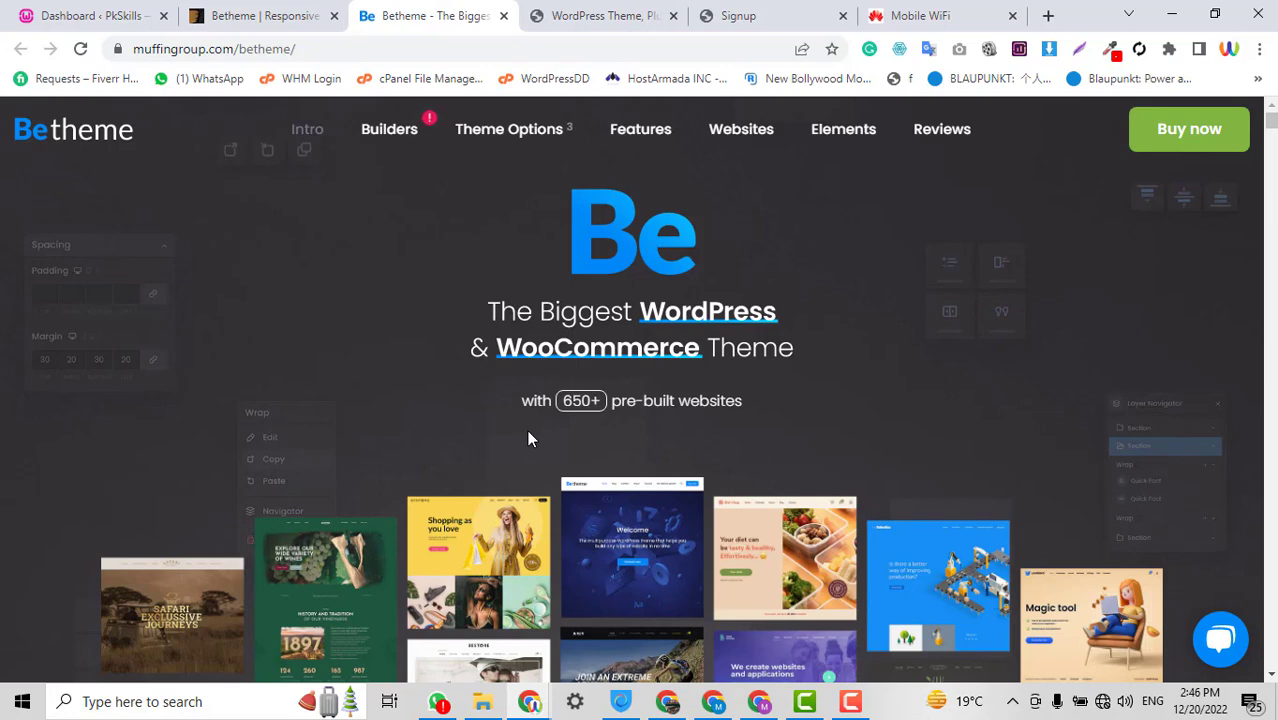
{"action": "left_click", "coordinate": [741, 129]}
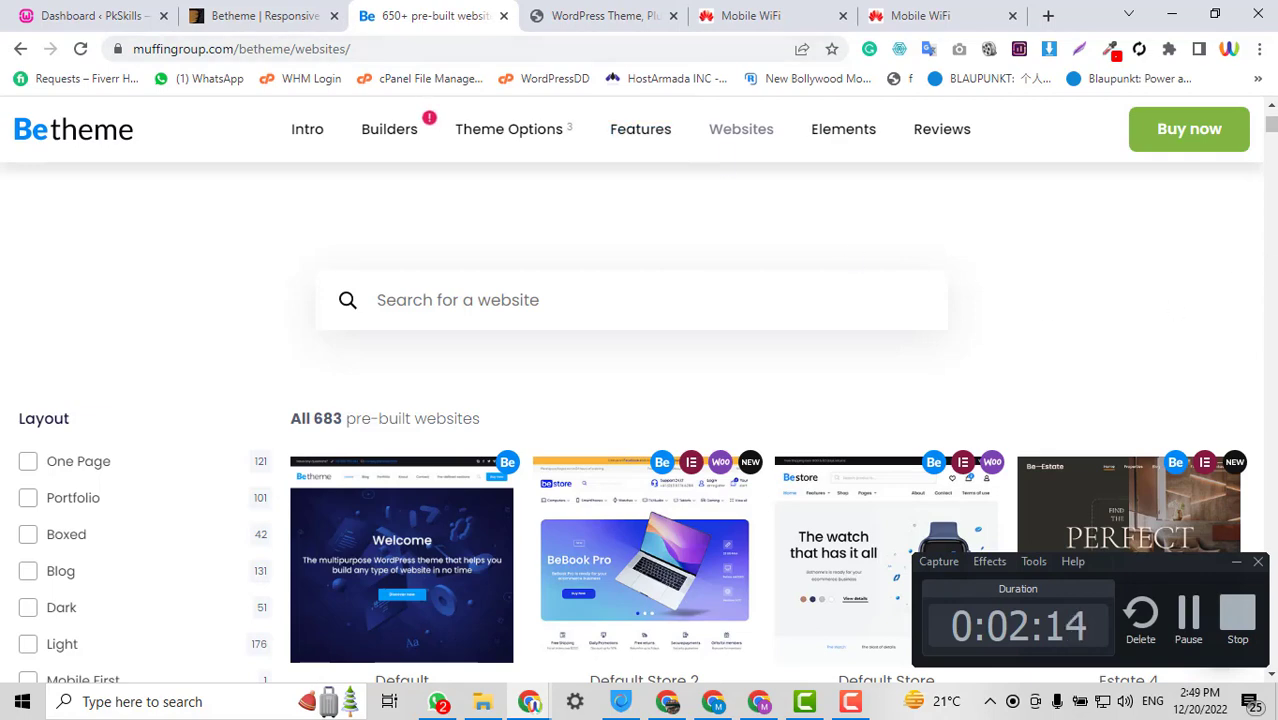
Search the pre-built demos for 'res' and browse the 54 matching results
{"action": "scroll", "scroll_direction": "down", "scroll_amount": 3}
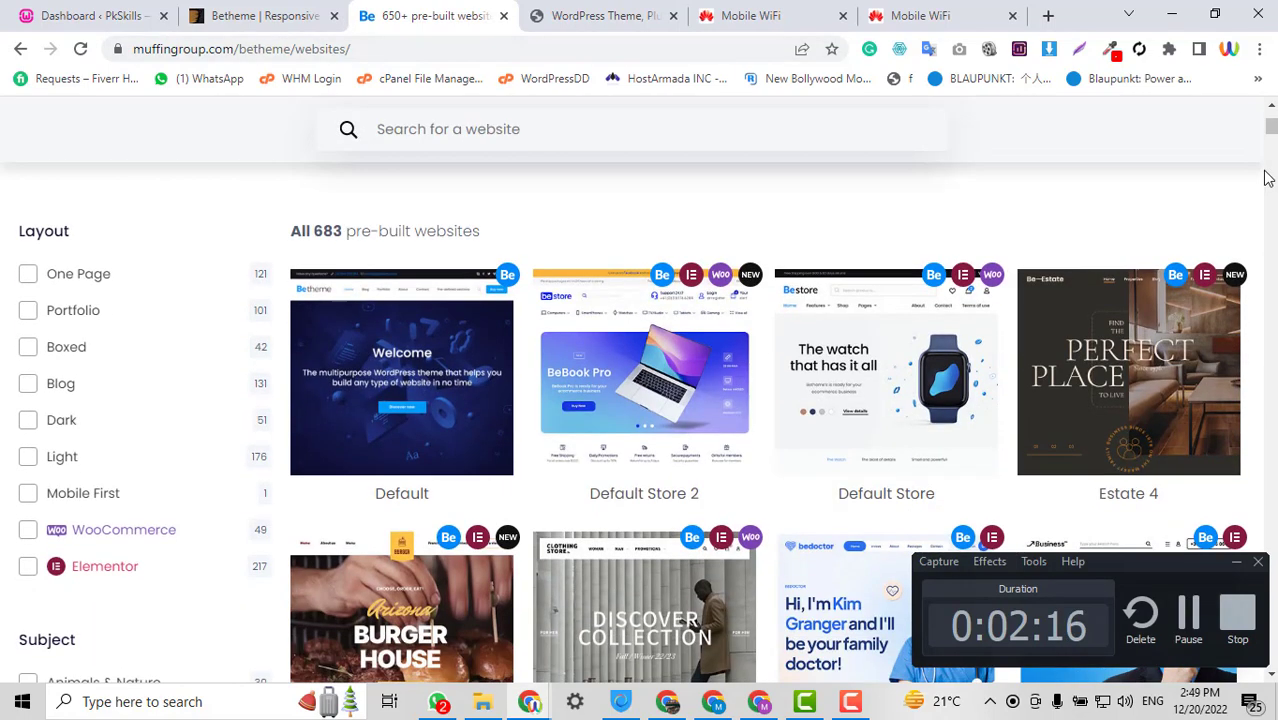
{"action": "scroll", "scroll_direction": "down", "scroll_amount": 3}
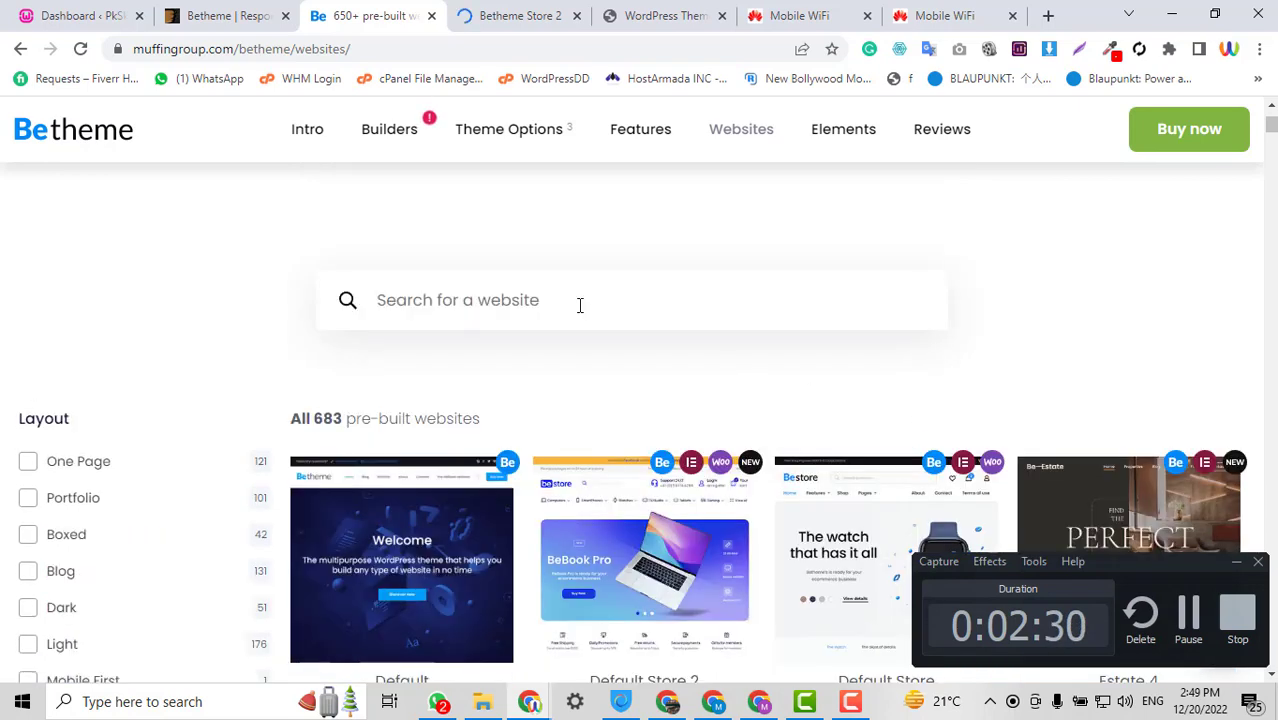
{"action": "type", "text": "re"}
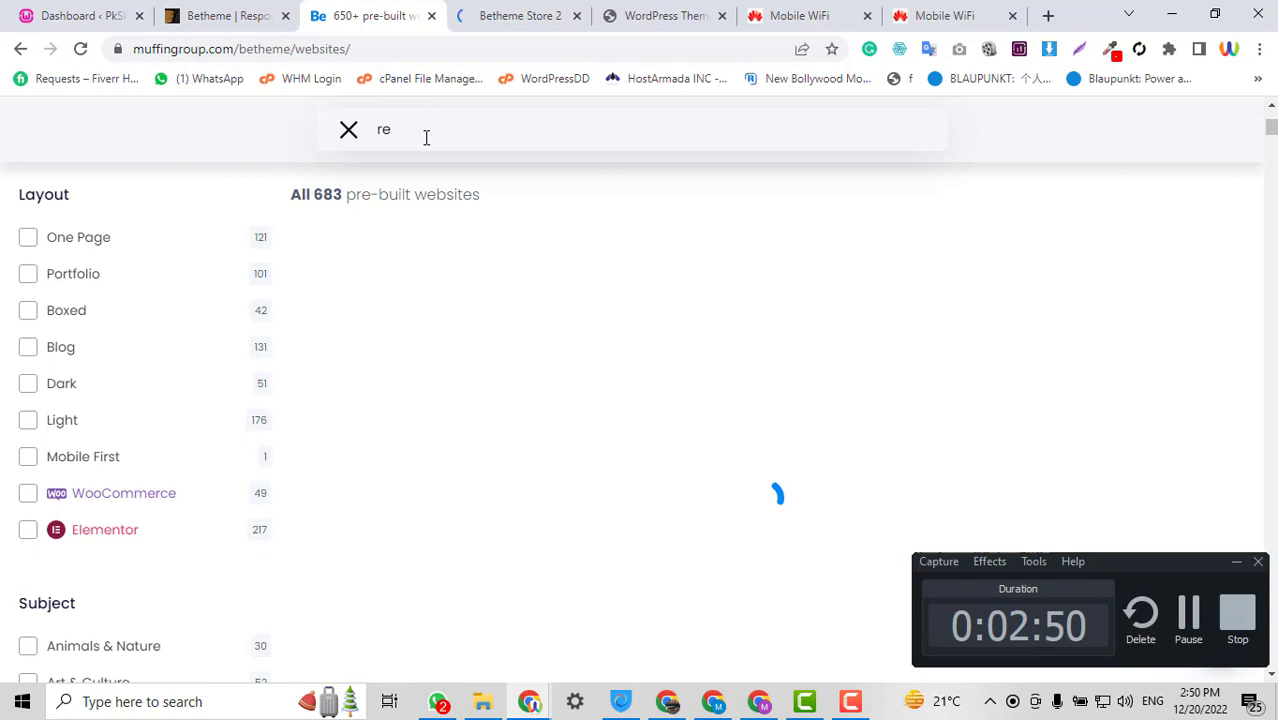
{"action": "type", "text": "e"}
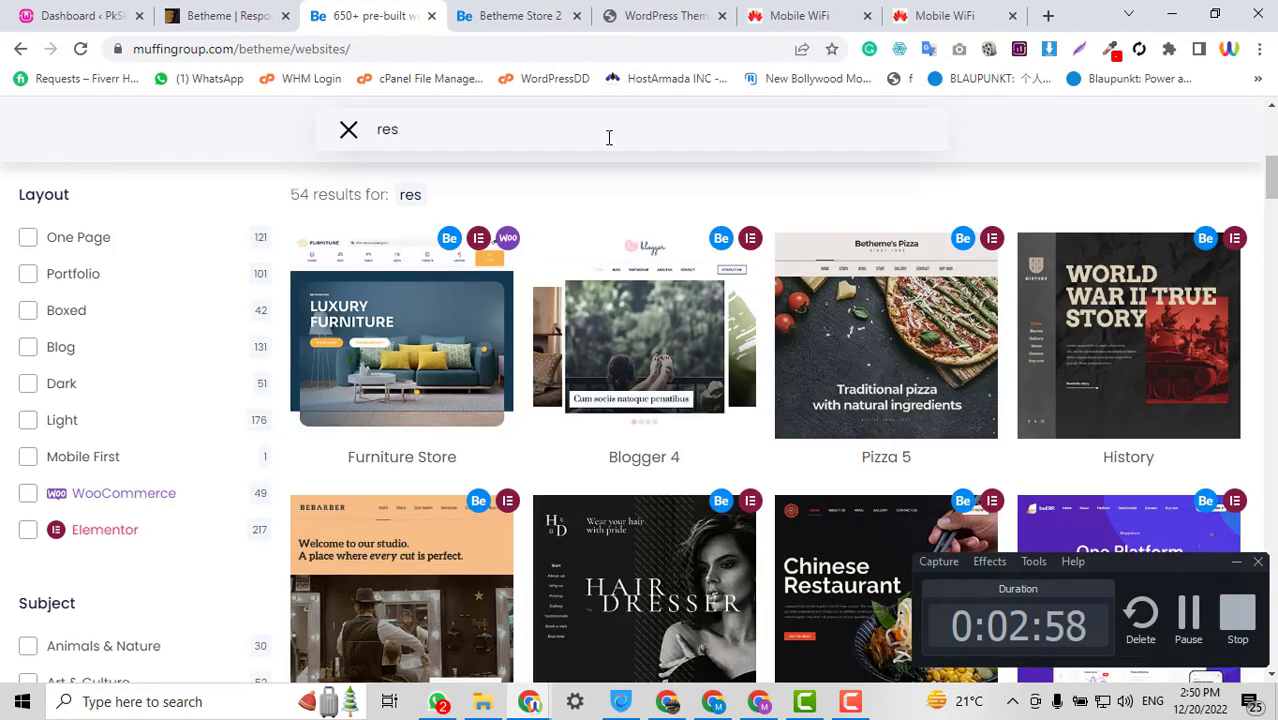
{"action": "scroll", "scroll_direction": "down", "scroll_amount": 3}
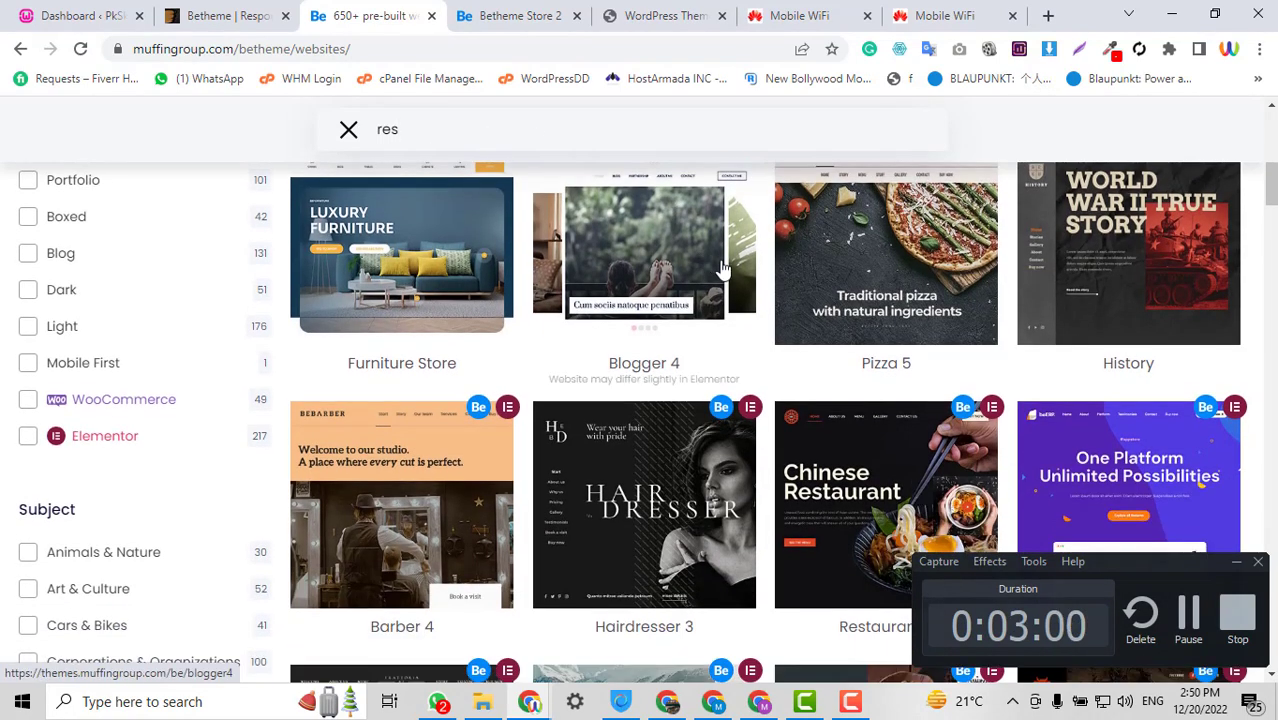
{"action": "scroll", "scroll_direction": "down", "scroll_amount": 3}
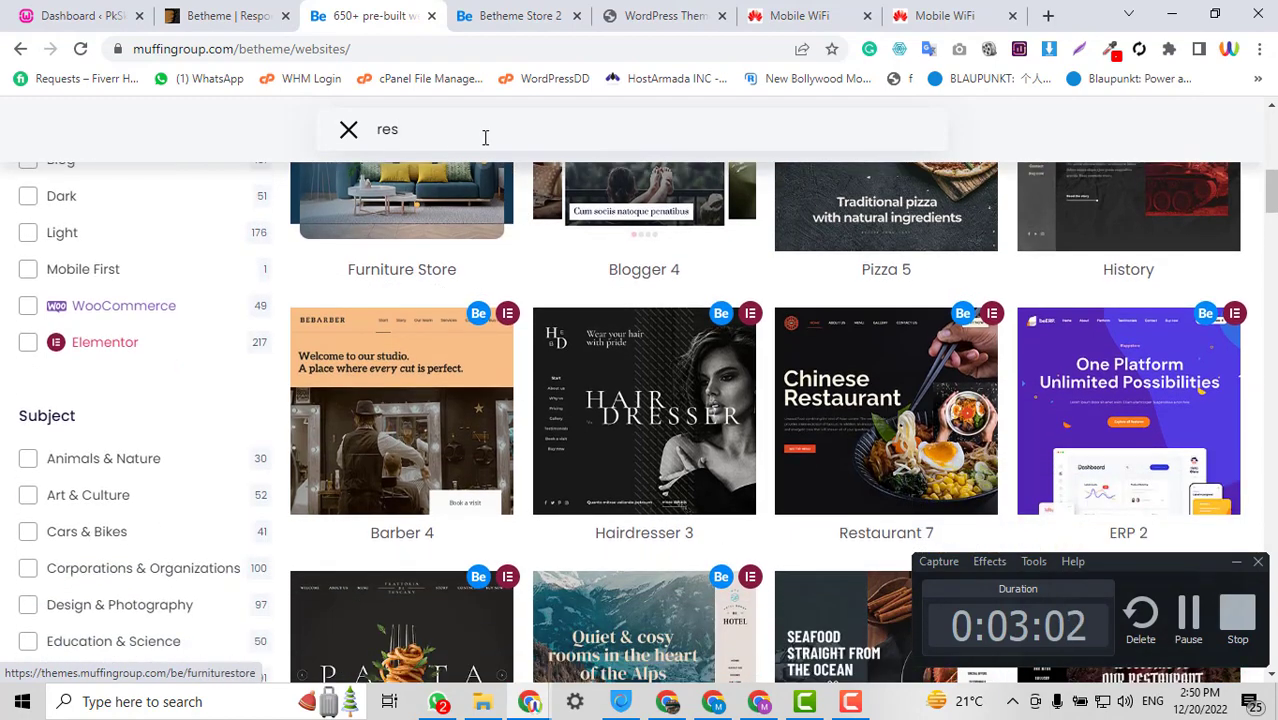
{"action": "scroll", "scroll_direction": "down", "scroll_amount": 3}
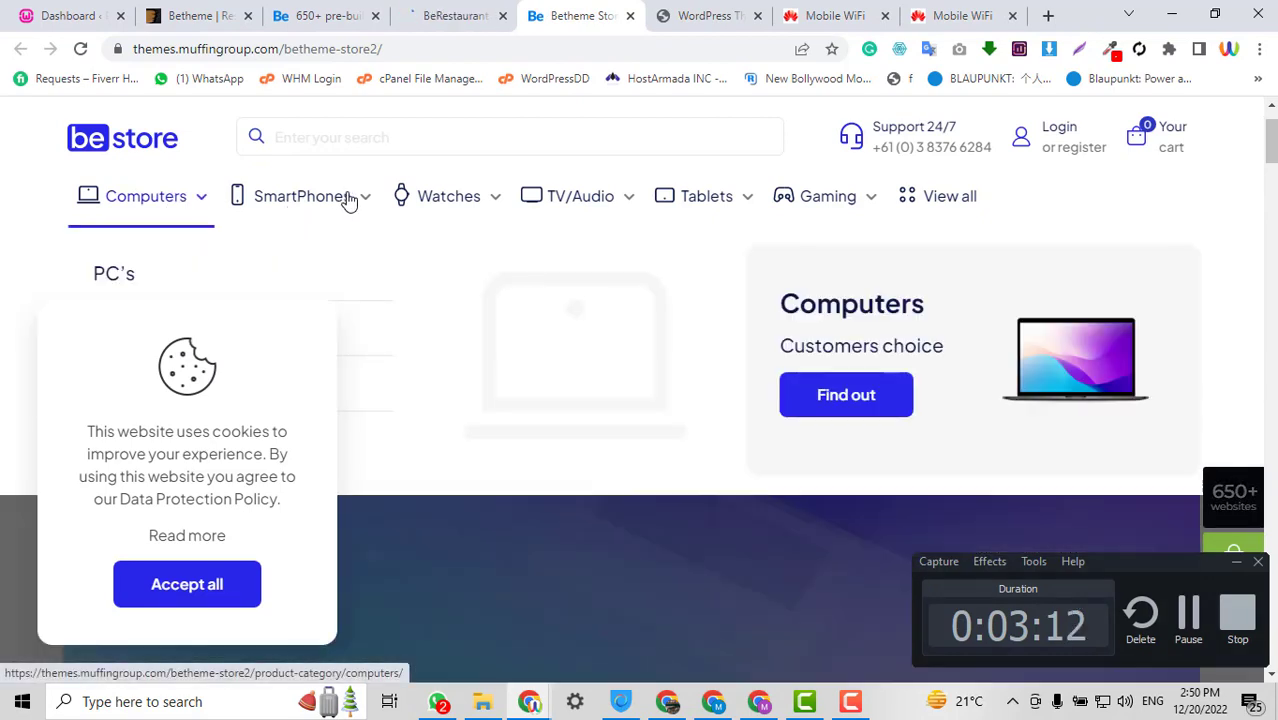
Explore Betheme Store 2's product categories, glance at Restaurant 7, then switch to weadown
{"action": "left_click", "coordinate": [448, 196]}
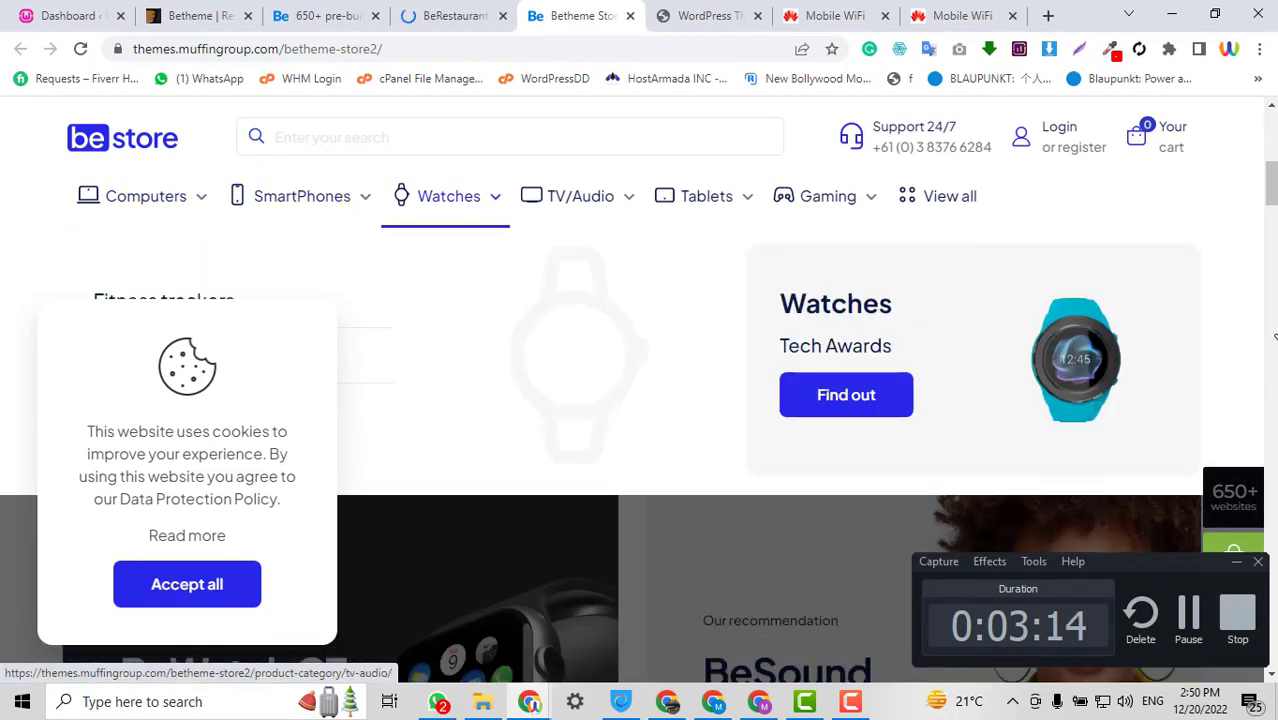
{"action": "left_click", "coordinate": [187, 584]}
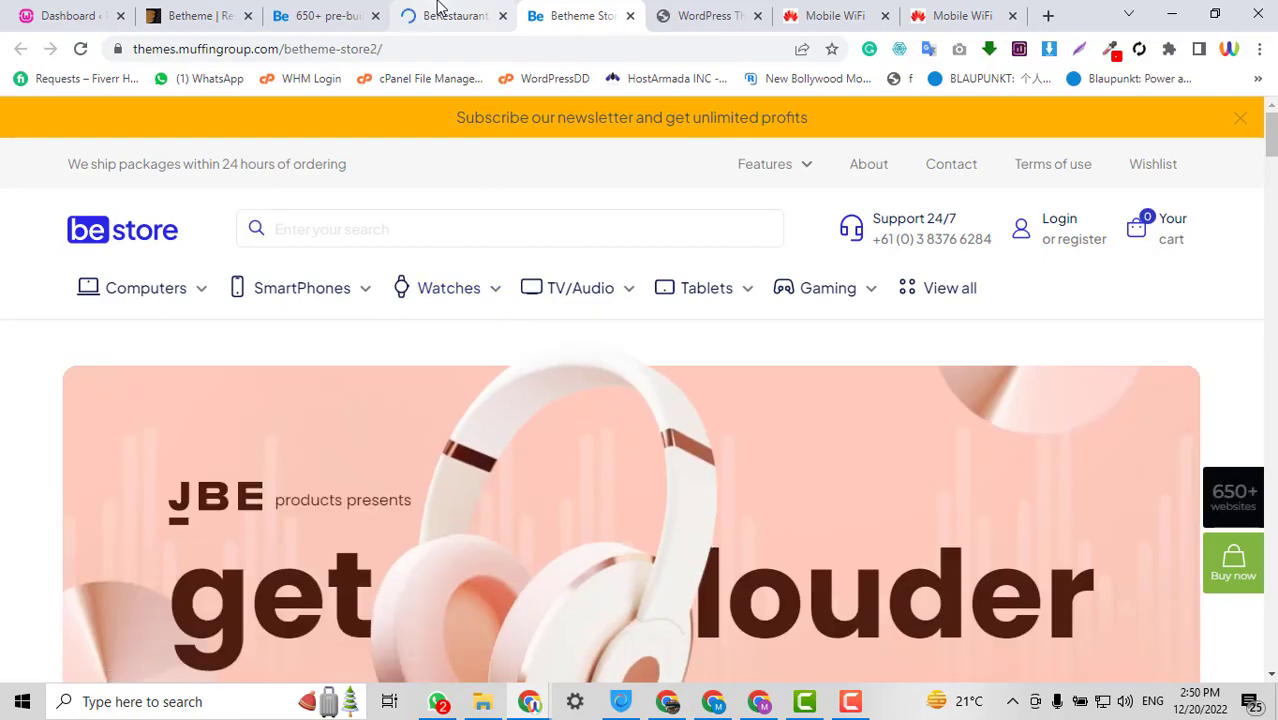
{"action": "left_click", "coordinate": [454, 16]}
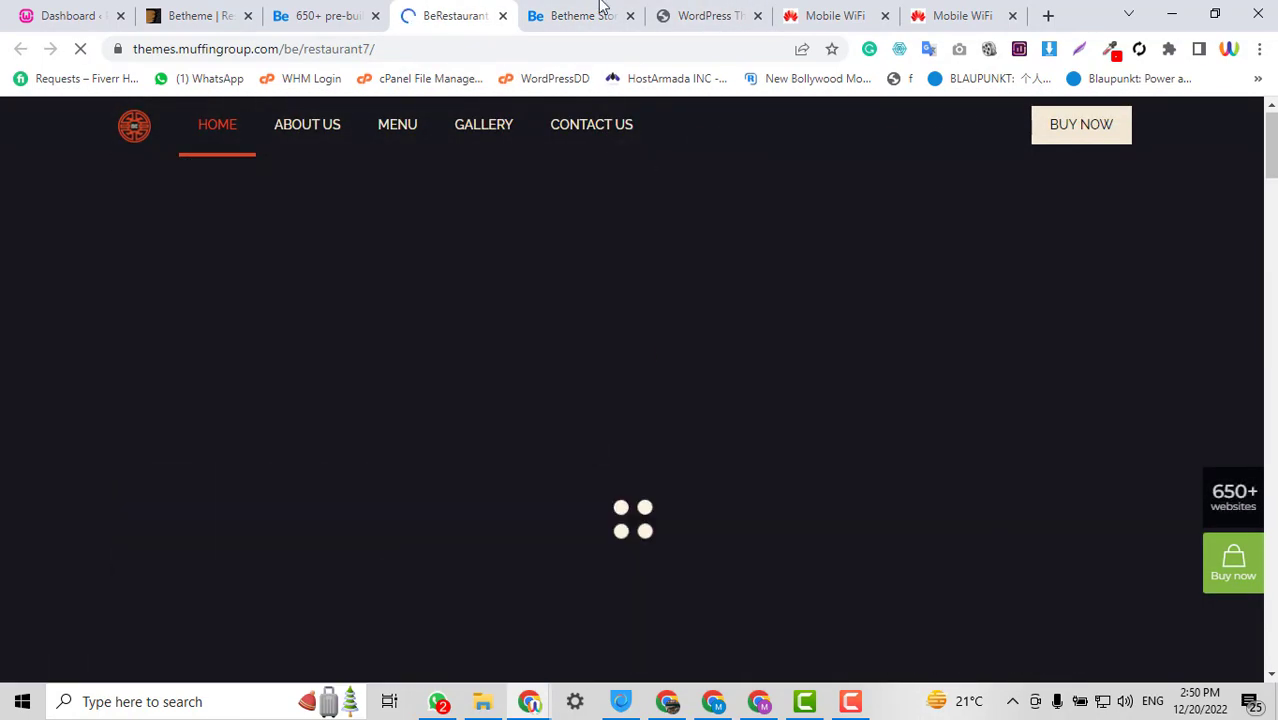
{"action": "left_click", "coordinate": [707, 16]}
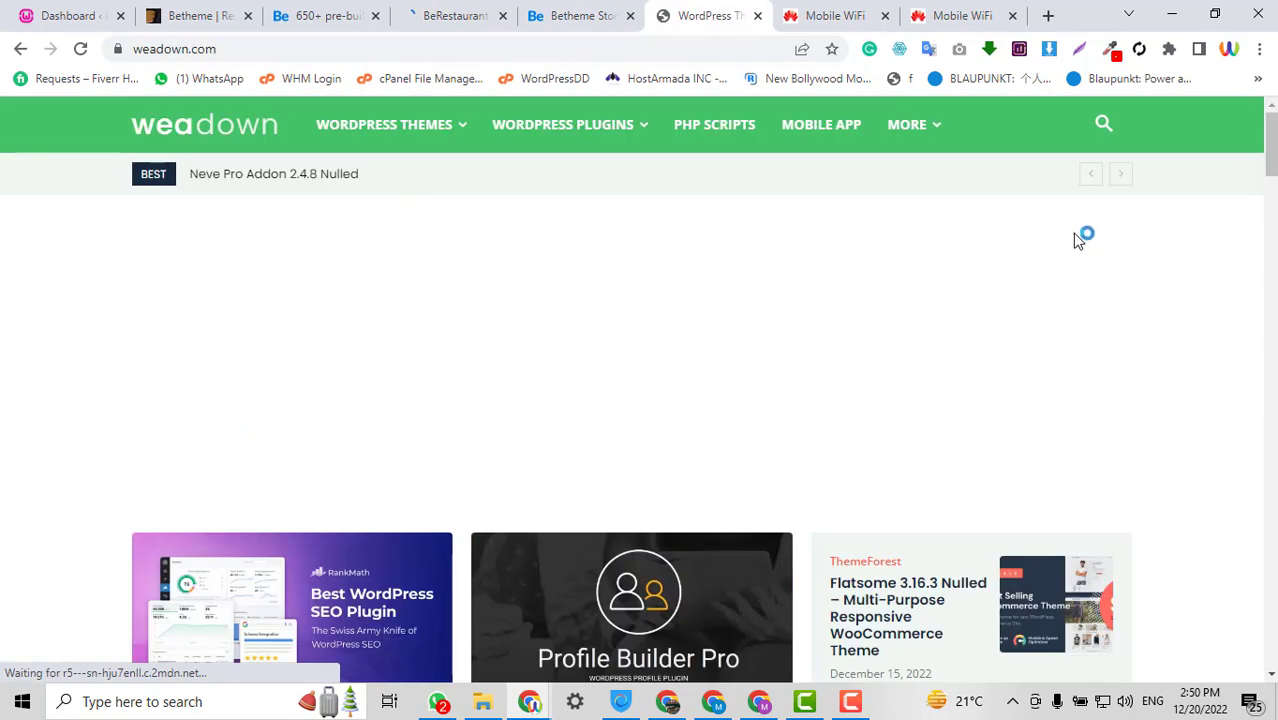
Search weadown for 'bethe', dismiss the ad, and review the BeTheme features list
{"action": "left_click", "coordinate": [1102, 124]}
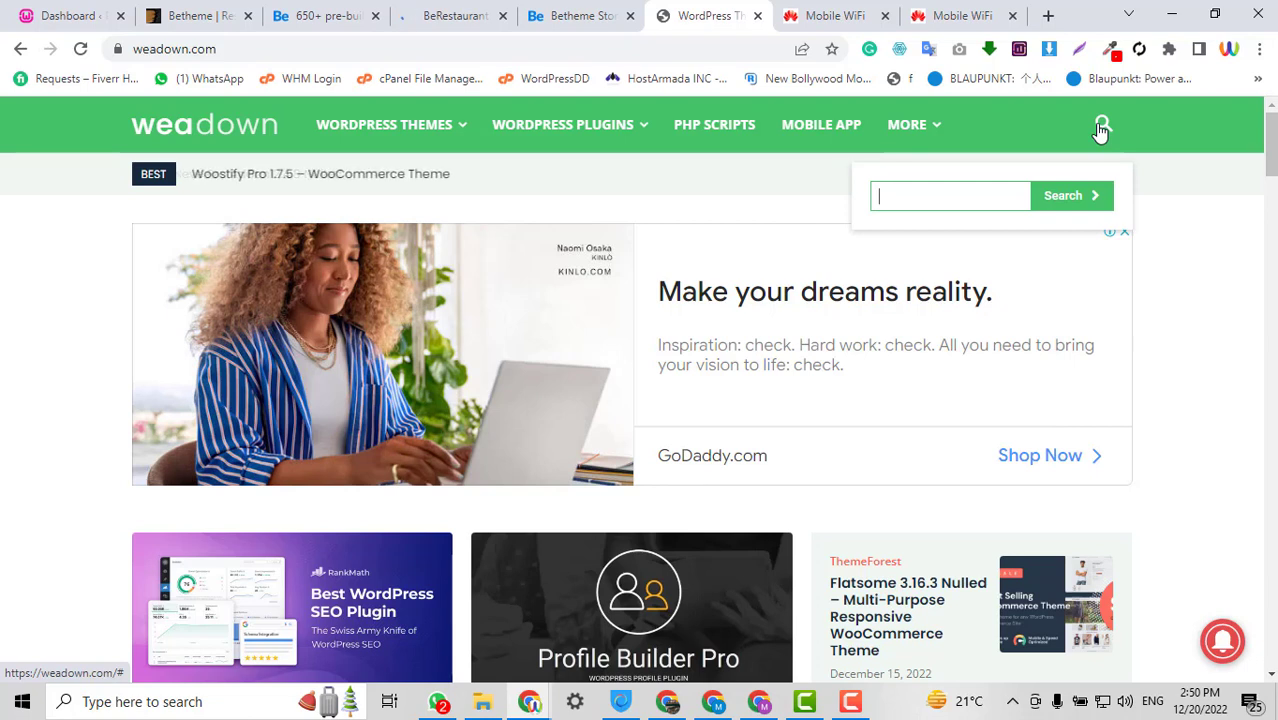
{"action": "type", "text": "bethe"}
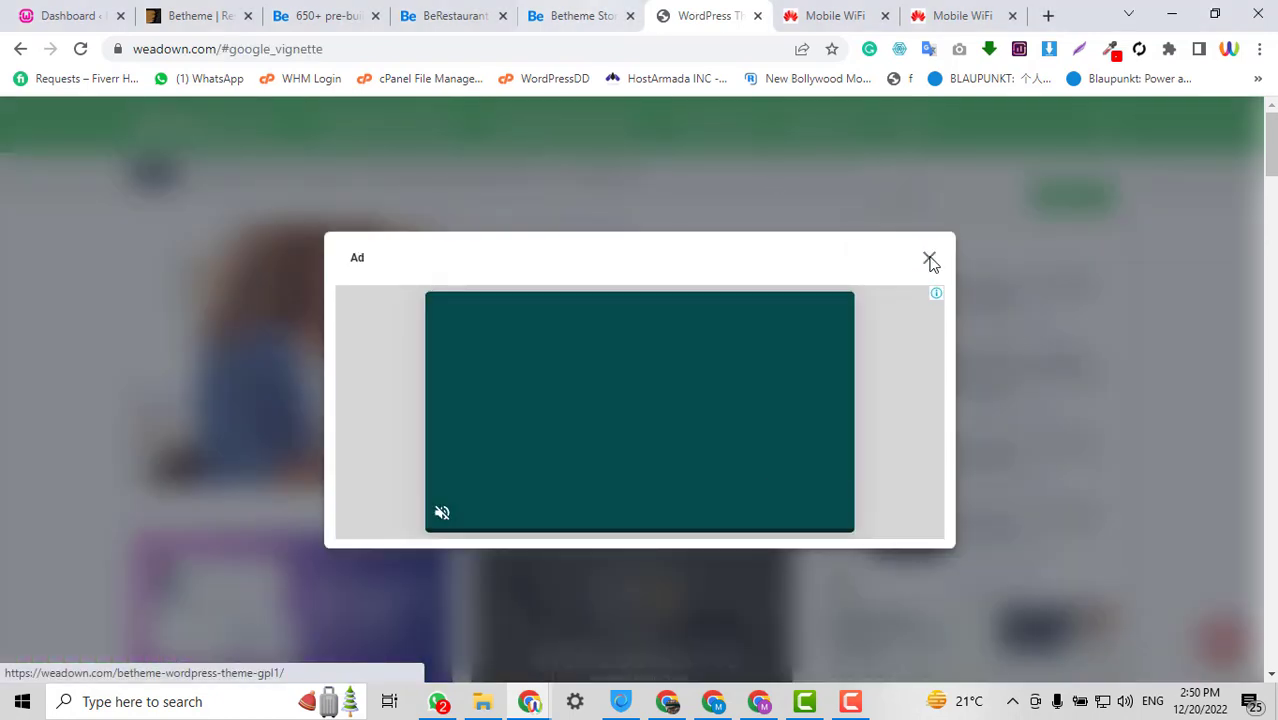
{"action": "left_click", "coordinate": [929, 261]}
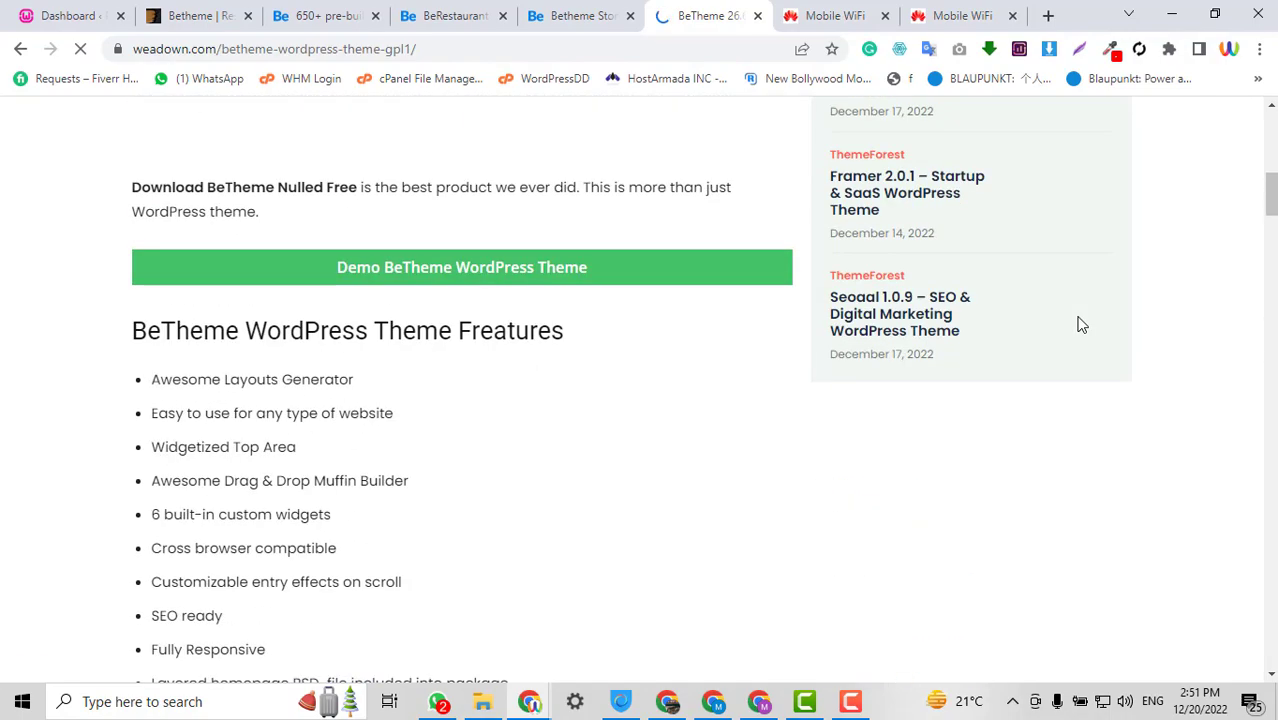
{"action": "scroll", "scroll_direction": "down", "scroll_amount": 3}
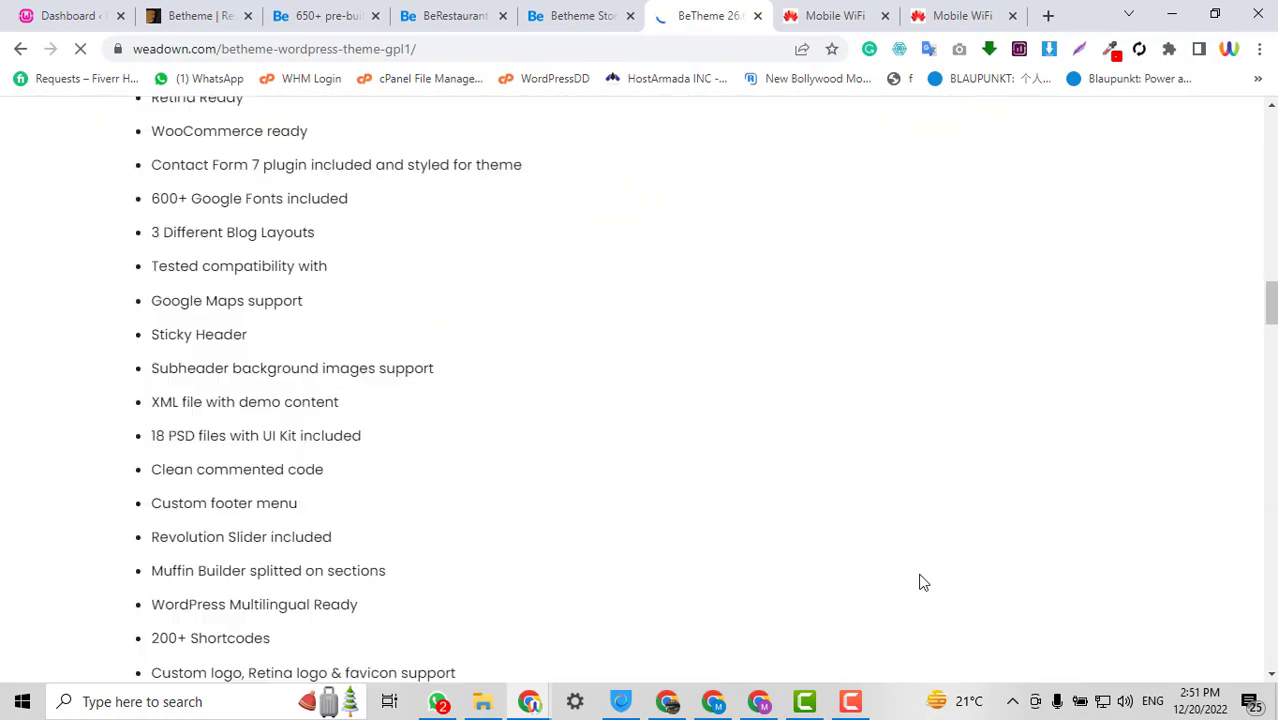
{"action": "scroll", "scroll_direction": "down", "scroll_amount": 3}
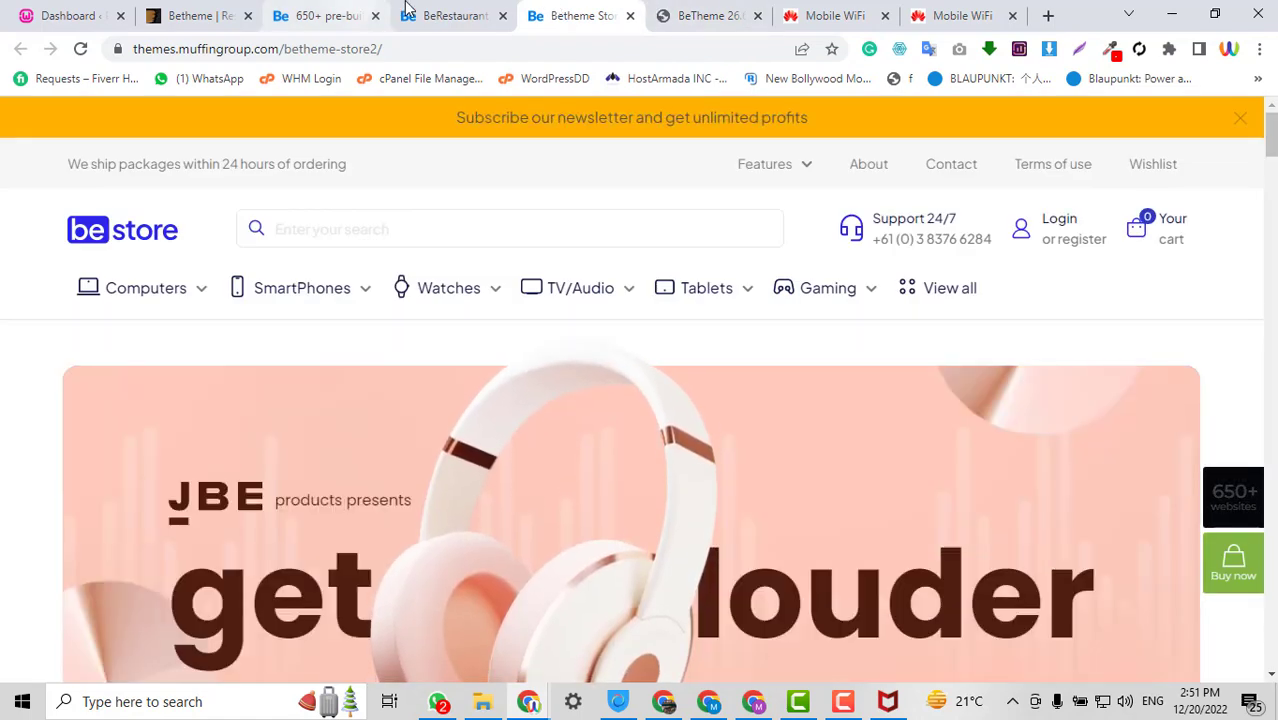
Return to the Restaurant 7 demo and scroll past its Menu and Gallery to testimonials
{"action": "left_click", "coordinate": [454, 15]}
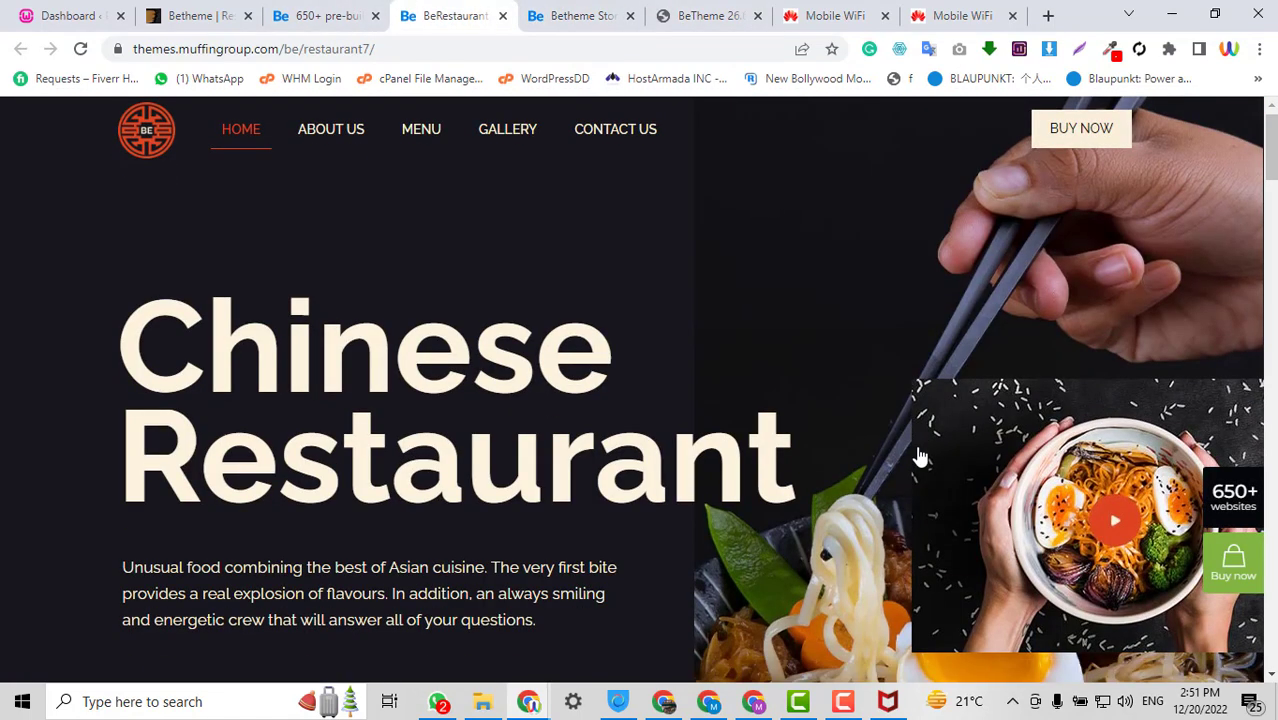
{"action": "scroll", "scroll_direction": "down", "scroll_amount": 3}
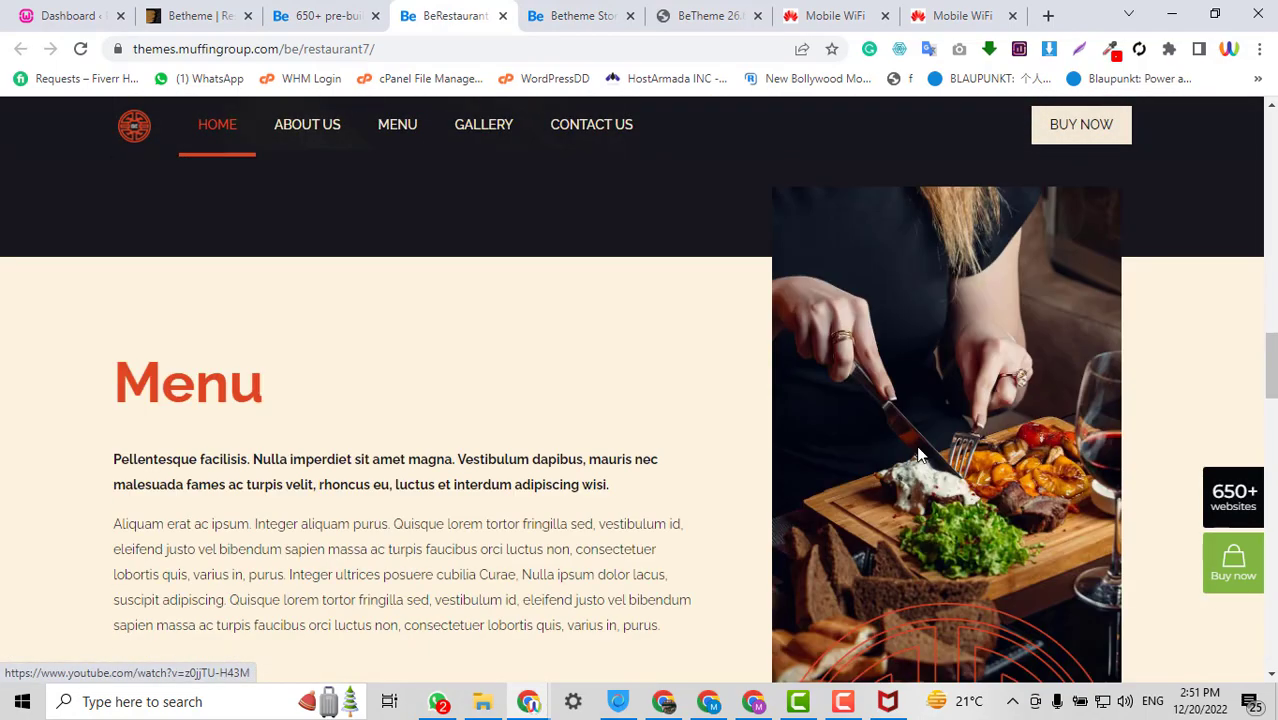
{"action": "scroll", "scroll_direction": "down", "scroll_amount": 3}
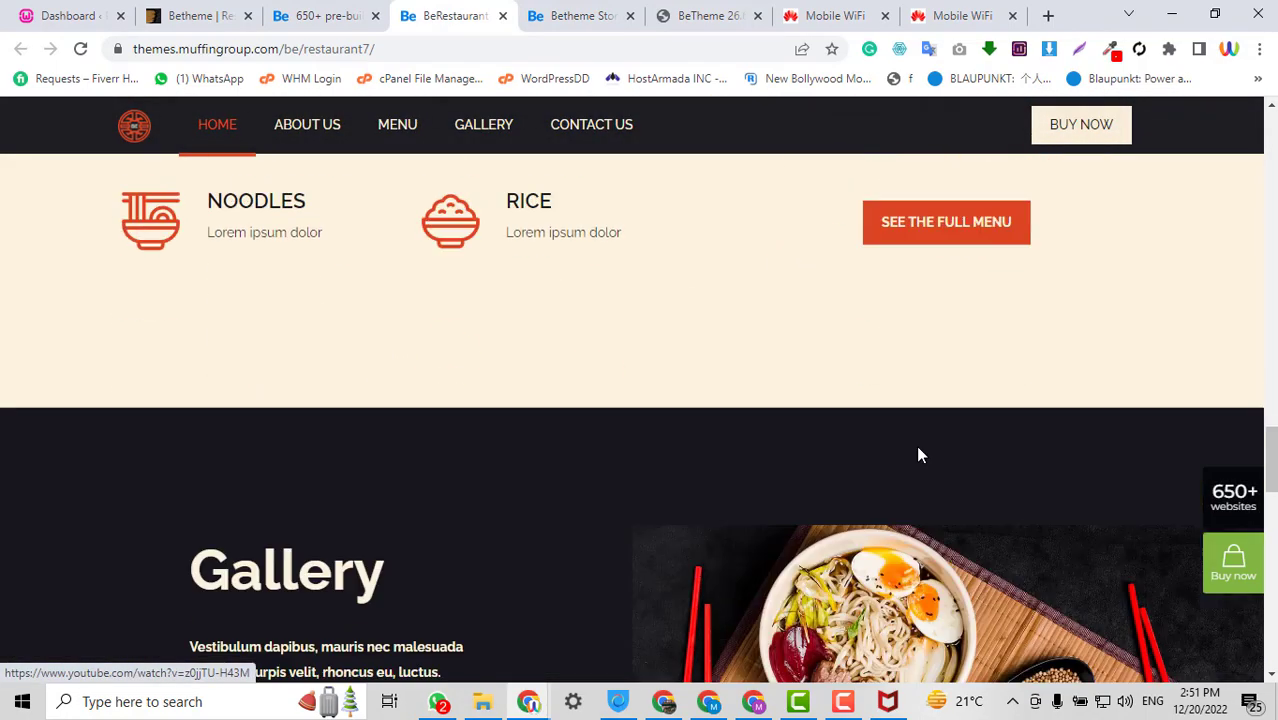
{"action": "scroll", "scroll_direction": "down", "scroll_amount": 3}
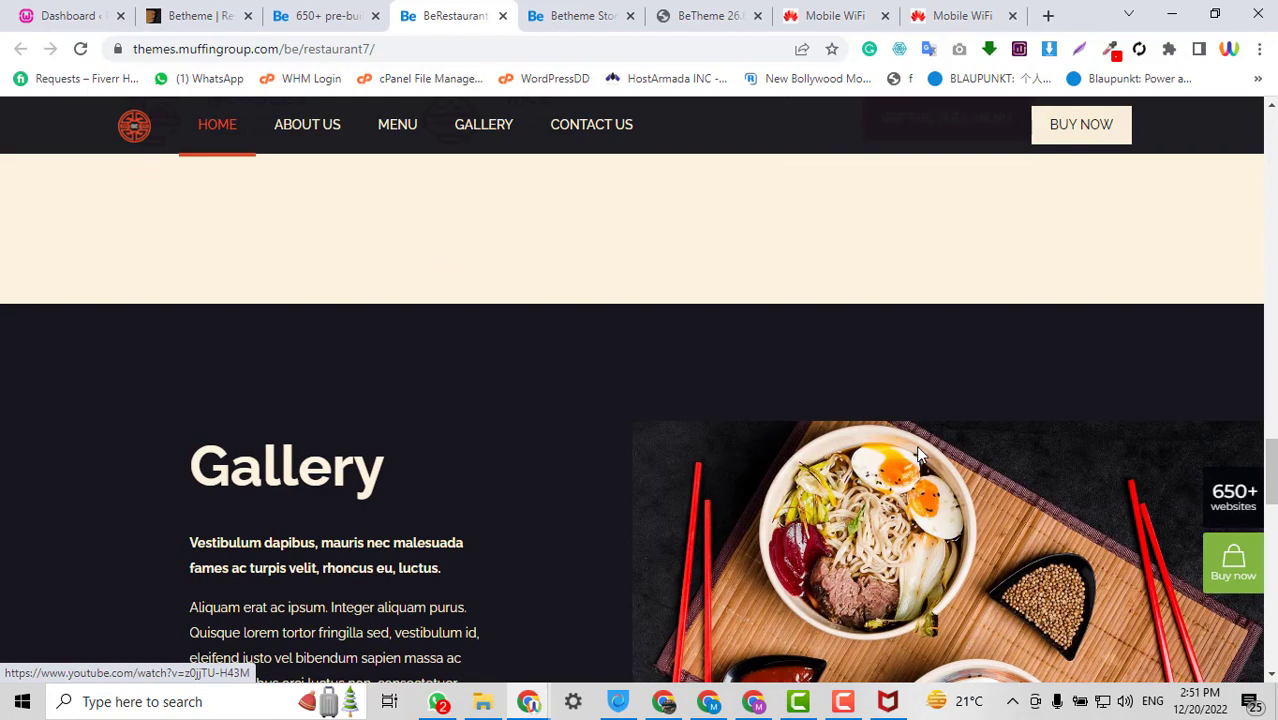
{"action": "scroll", "scroll_direction": "down", "scroll_amount": 3}
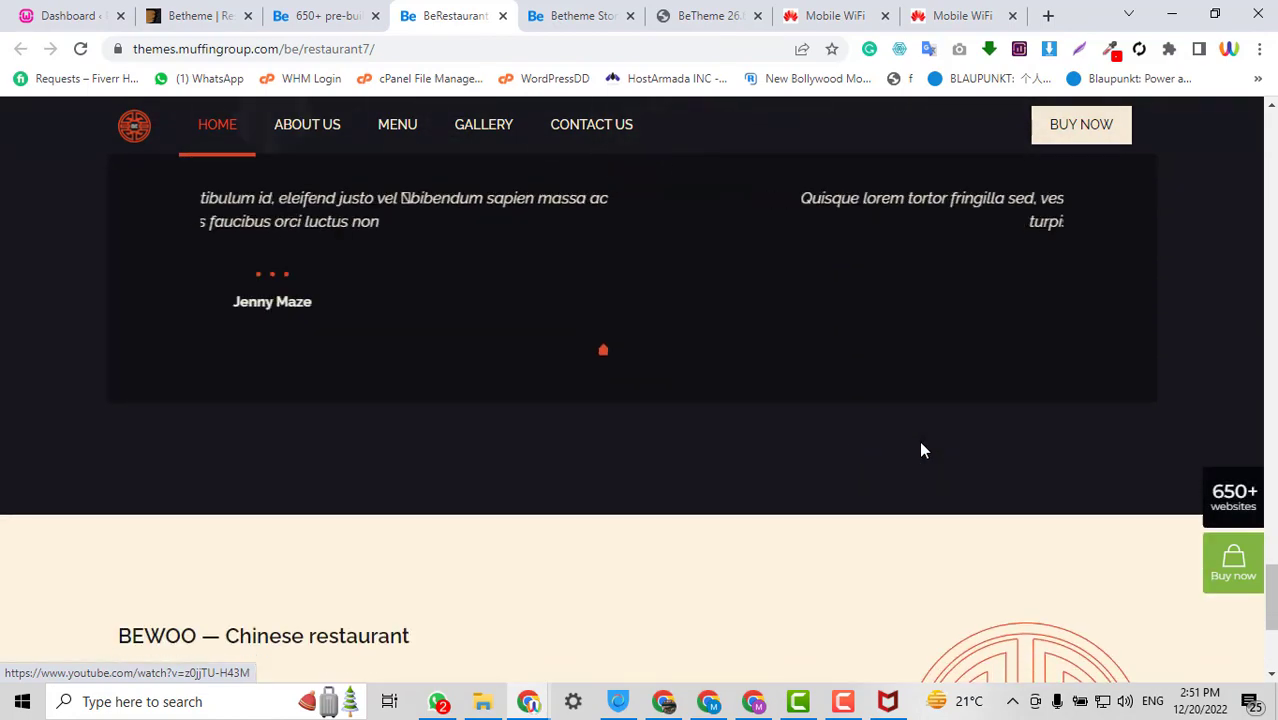